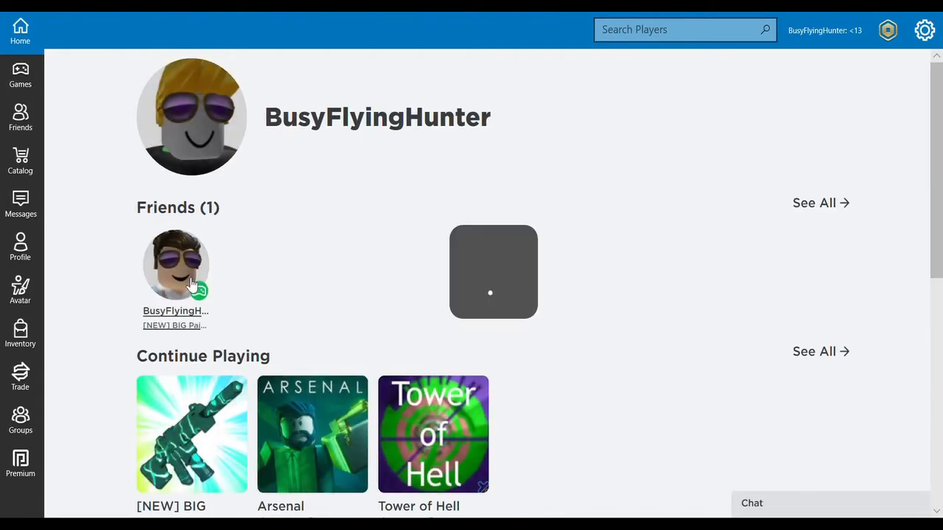
- Go to your online friend's profile page from the Friends list
click(175, 265)
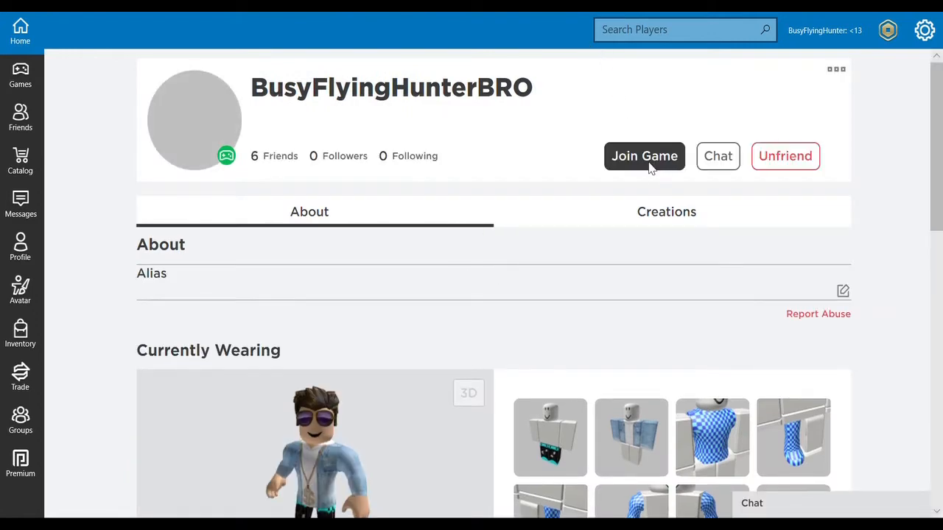
- Join the friend's BIG Paintball game and reach the weapon shop with the SMG selected
click(644, 156)
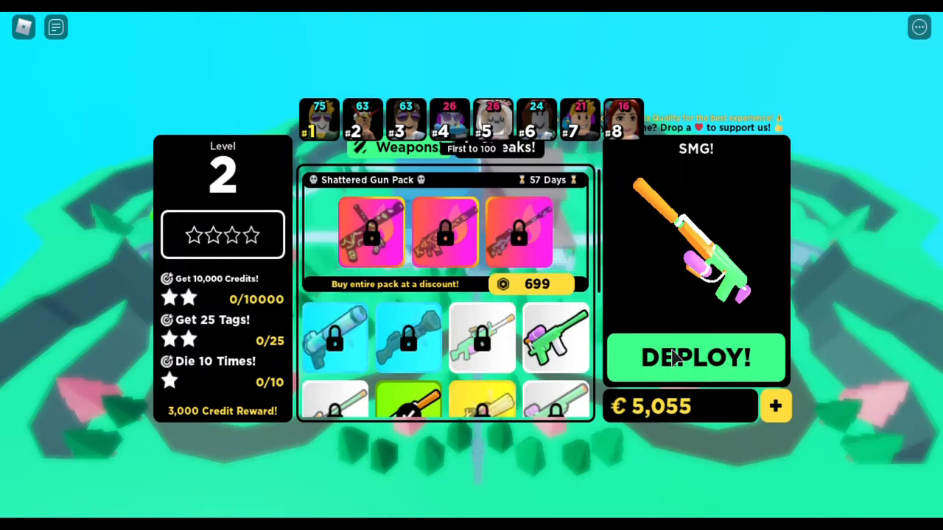
- Deploy with the SMG, play until tagged, then skip back to the weapons screen at 5,580 credits
click(696, 358)
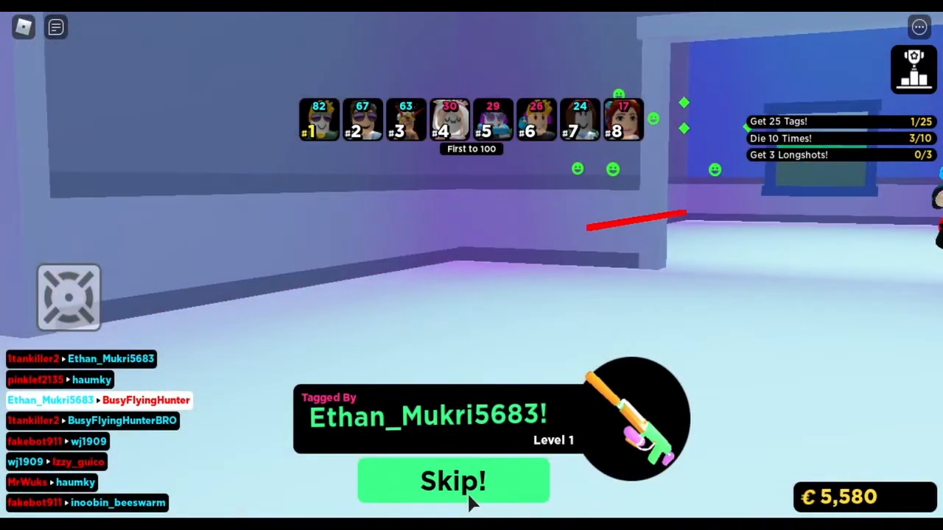
click(452, 480)
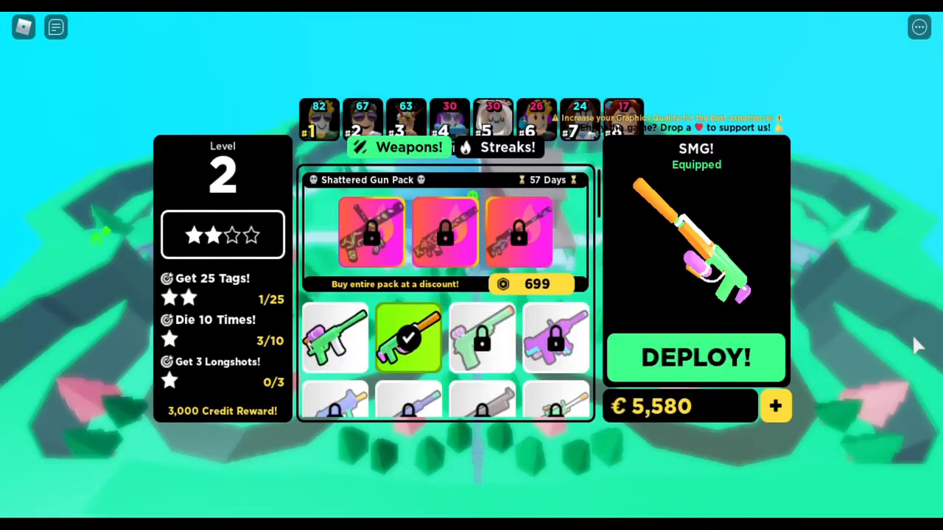